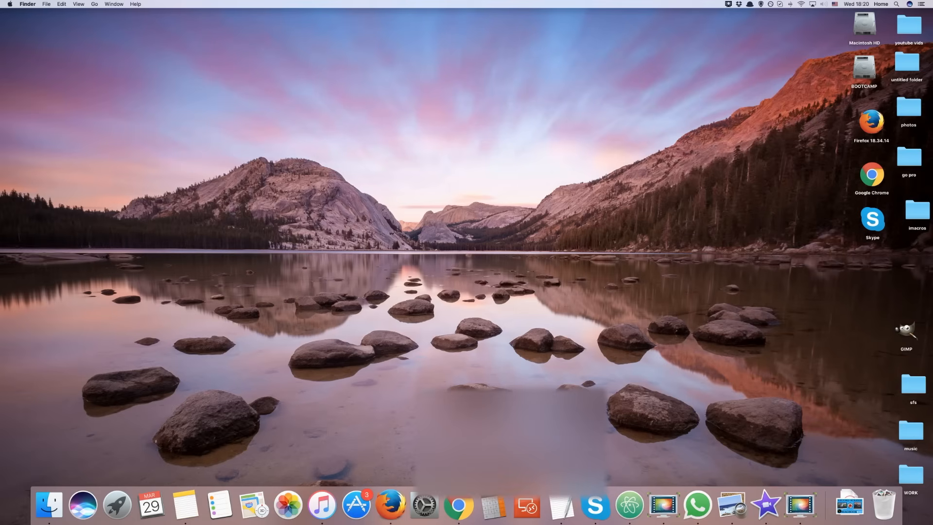
Launch Firefox and navigate to the BigNox.com homepage.
{"action": "left_click", "coordinate": [390, 505]}
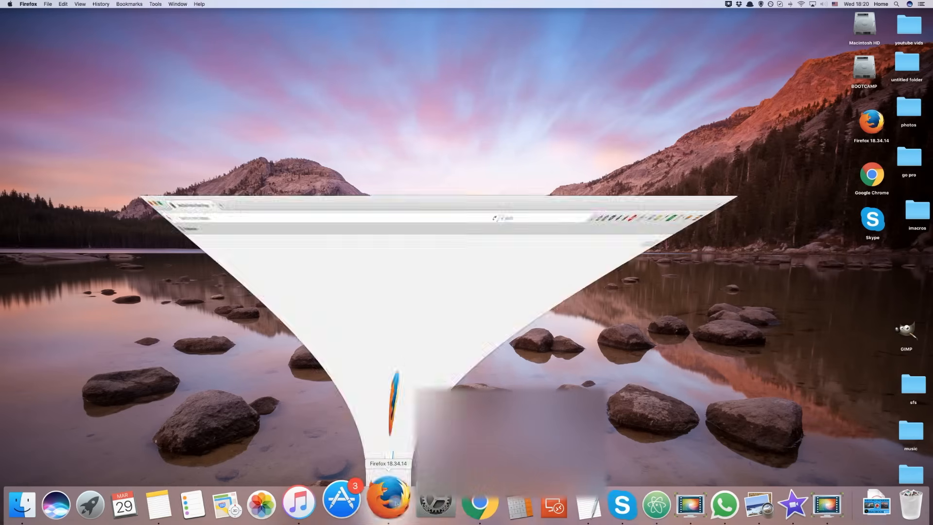
{"action": "left_click", "coordinate": [387, 505]}
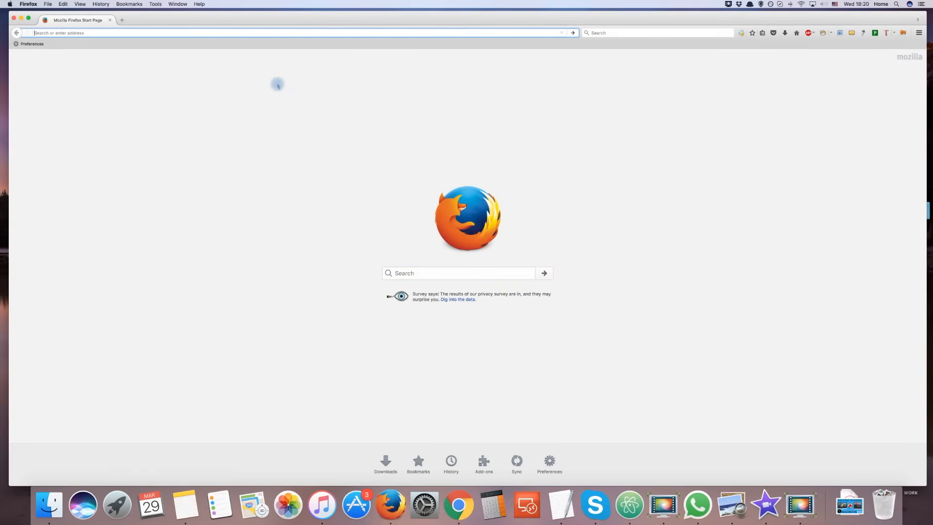
{"action": "type", "text": "bi"}
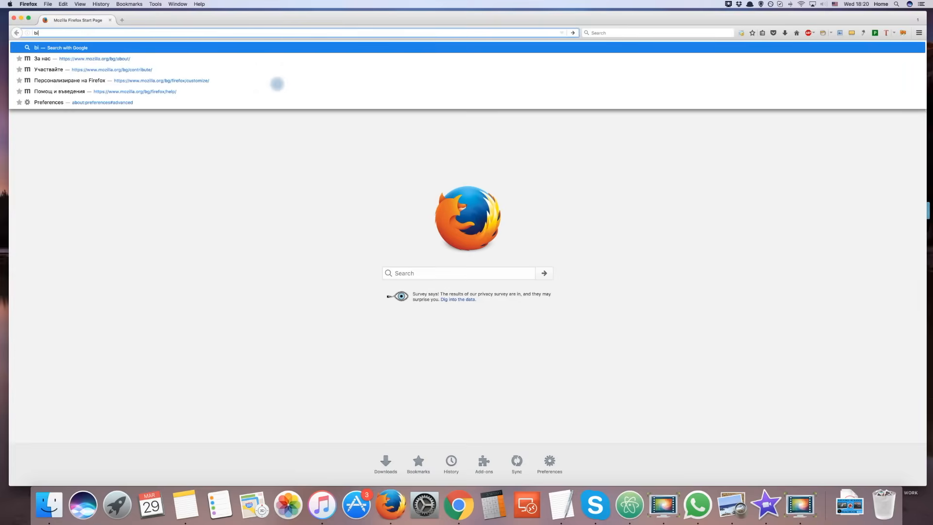
{"action": "key", "text": "Return"}
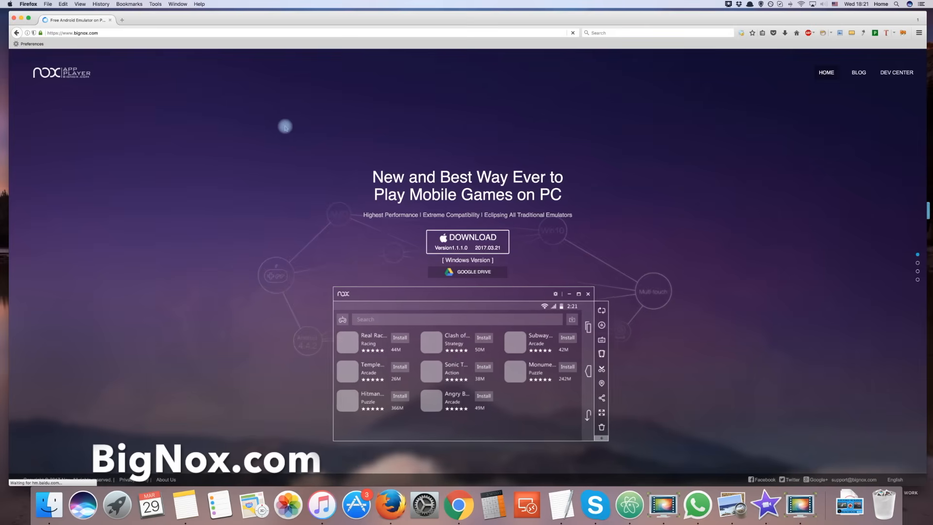
{"action": "mouse_move", "coordinate": [695, 146]}
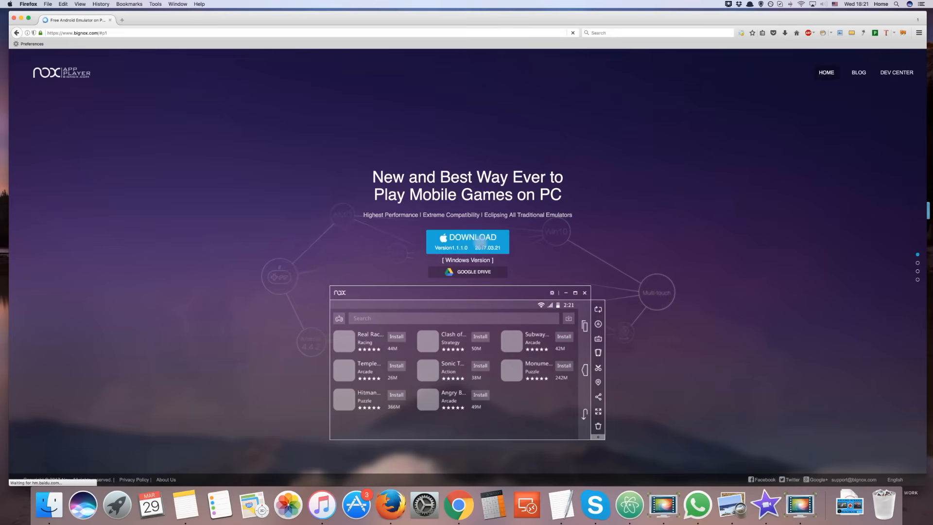
Download and save the Nox App Player installer for Mac from BigNox.
{"action": "left_click", "coordinate": [467, 241]}
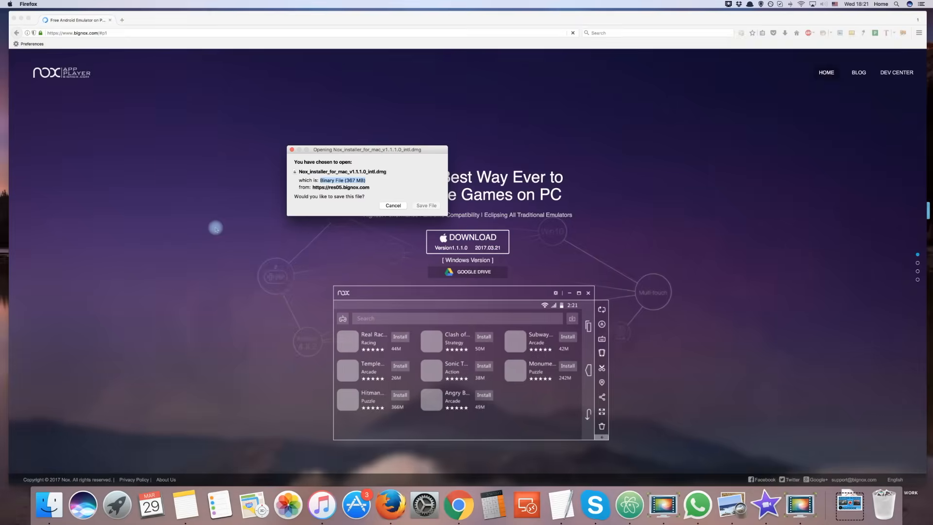
{"action": "left_click", "coordinate": [393, 205]}
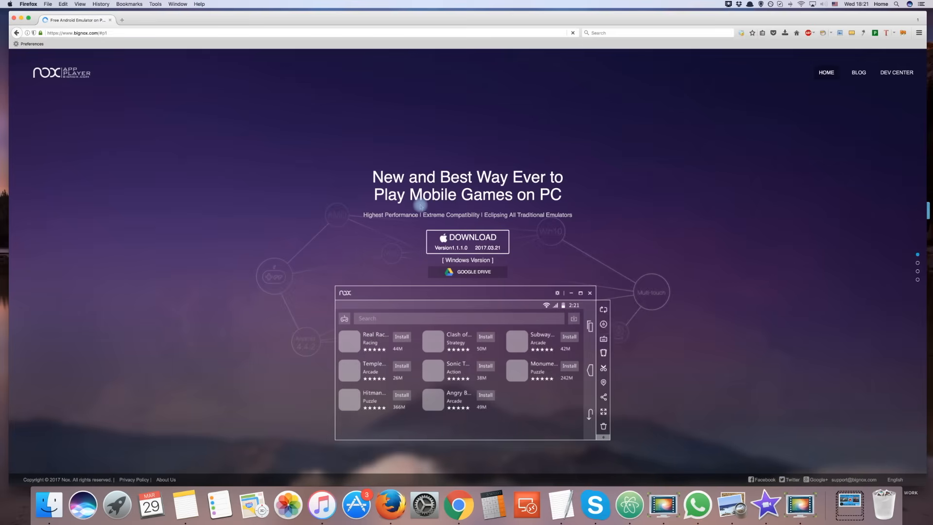
{"action": "left_click", "coordinate": [467, 241]}
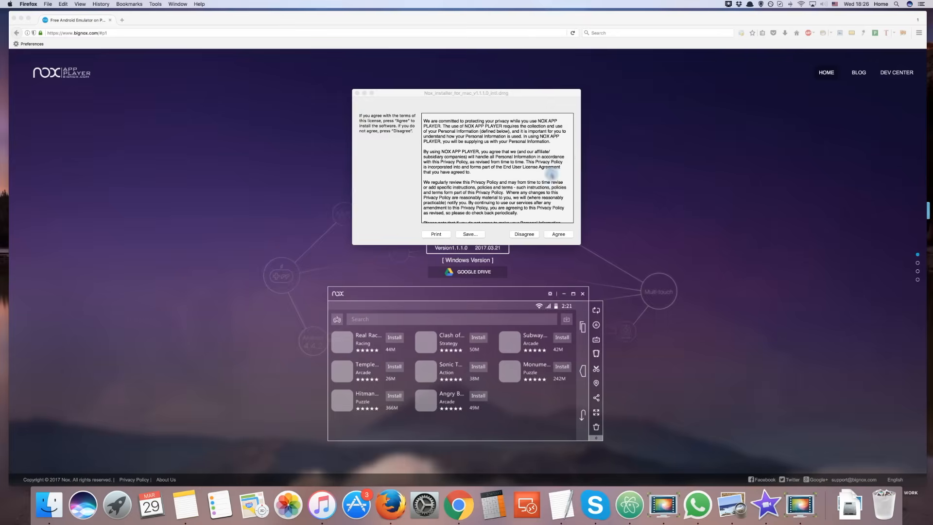
Accept the Nox license agreement in the opened installer disk image.
{"action": "scroll", "scroll_direction": "down", "scroll_amount": 3}
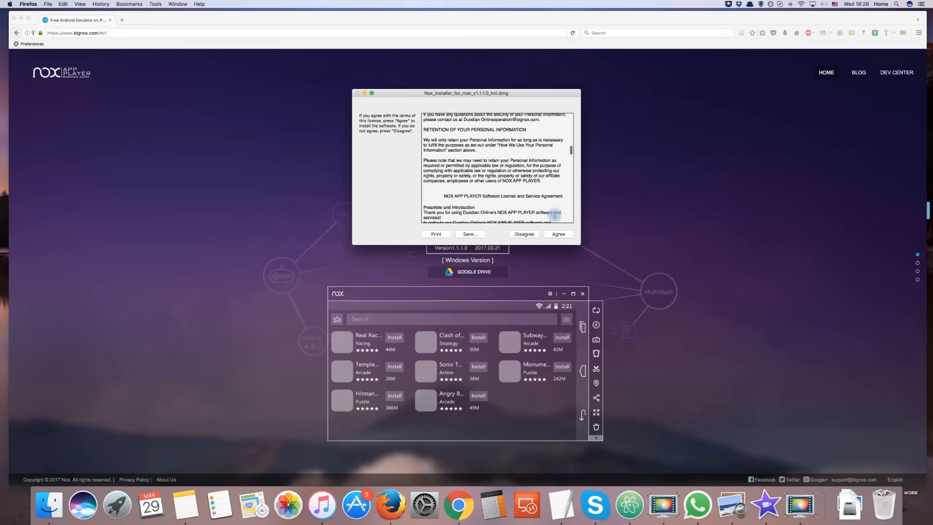
{"action": "left_click", "coordinate": [558, 235]}
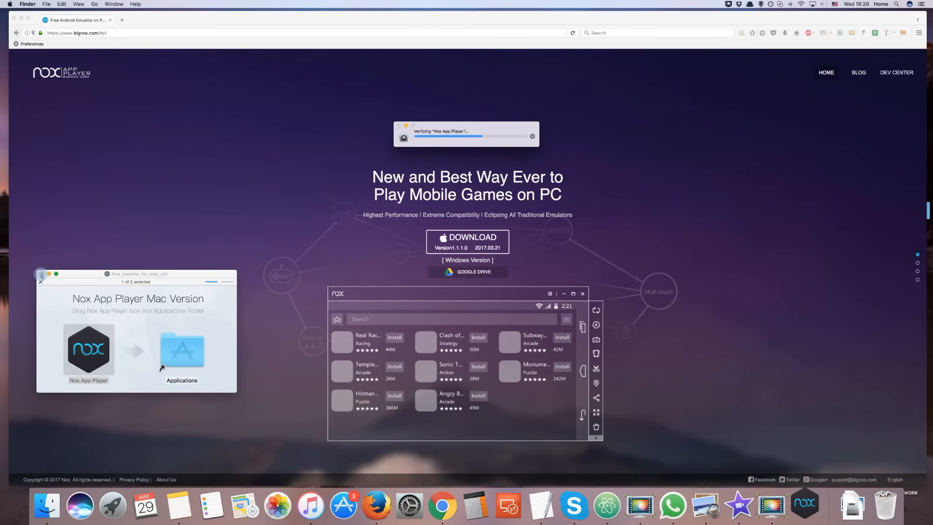
{"action": "scroll", "scroll_direction": "down", "scroll_amount": 3}
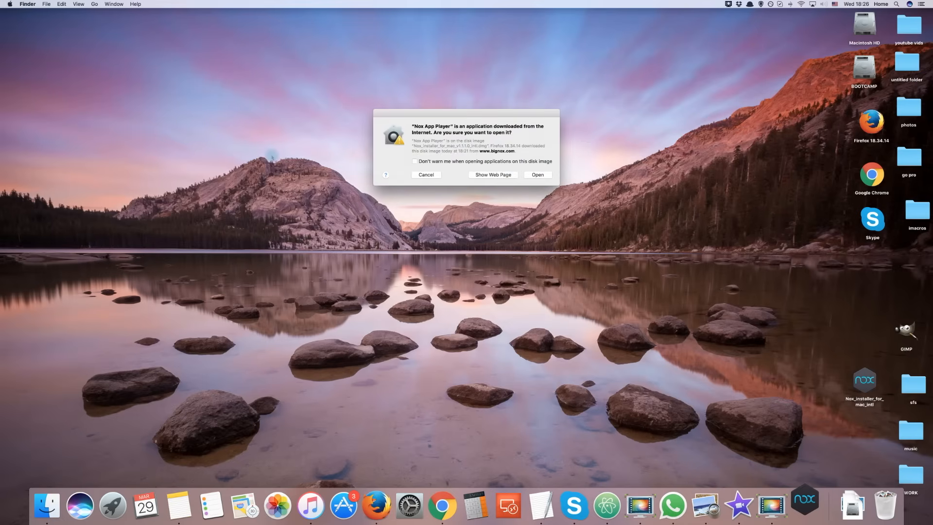
Confirm opening Nox App Player and dismiss its unsupported VirtualBox version warning.
{"action": "left_click", "coordinate": [537, 174]}
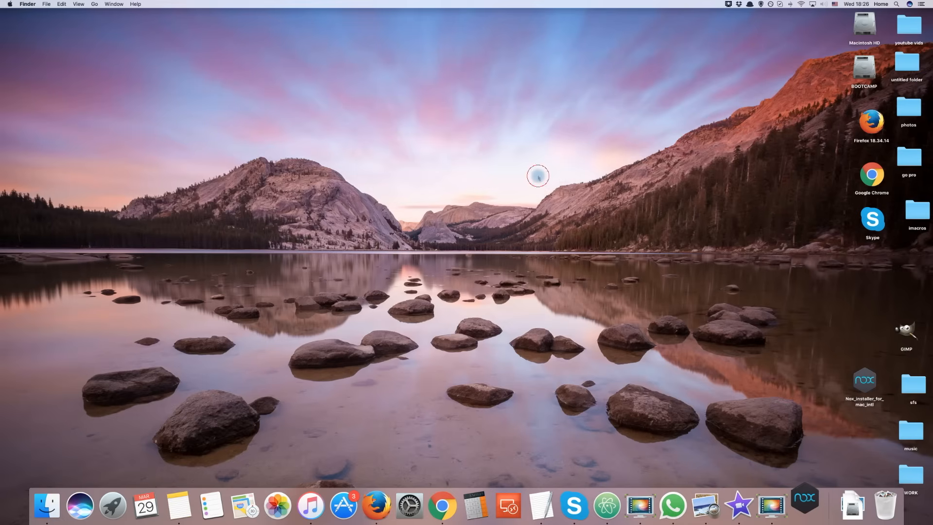
{"action": "left_click", "coordinate": [805, 504]}
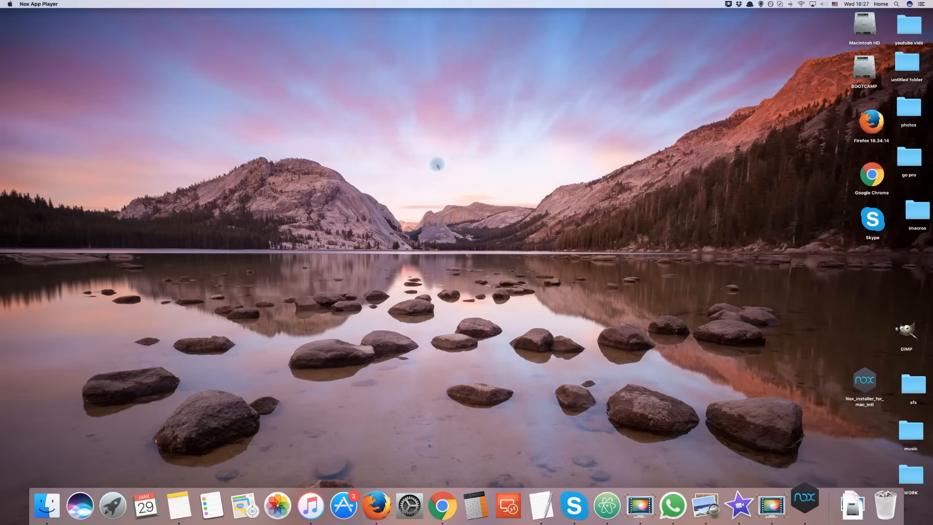
{"action": "left_click", "coordinate": [805, 505]}
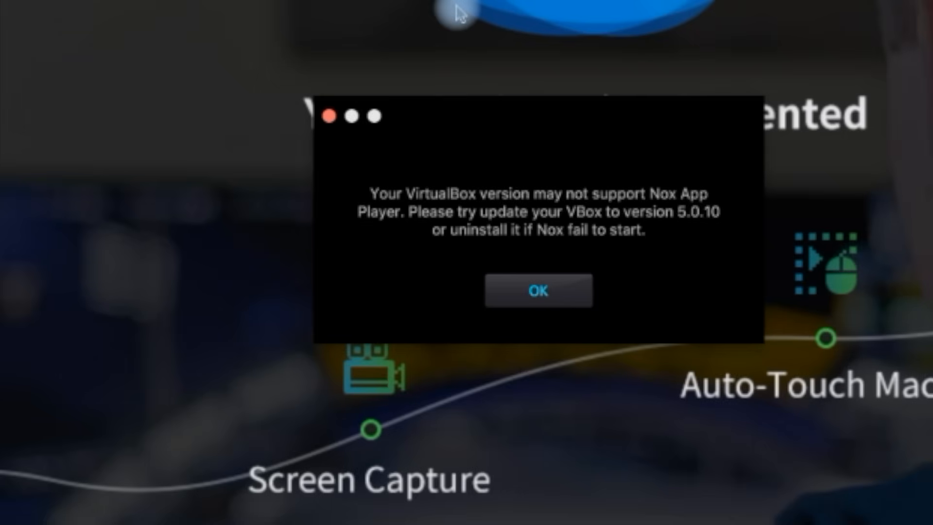
{"action": "mouse_move", "coordinate": [675, 244]}
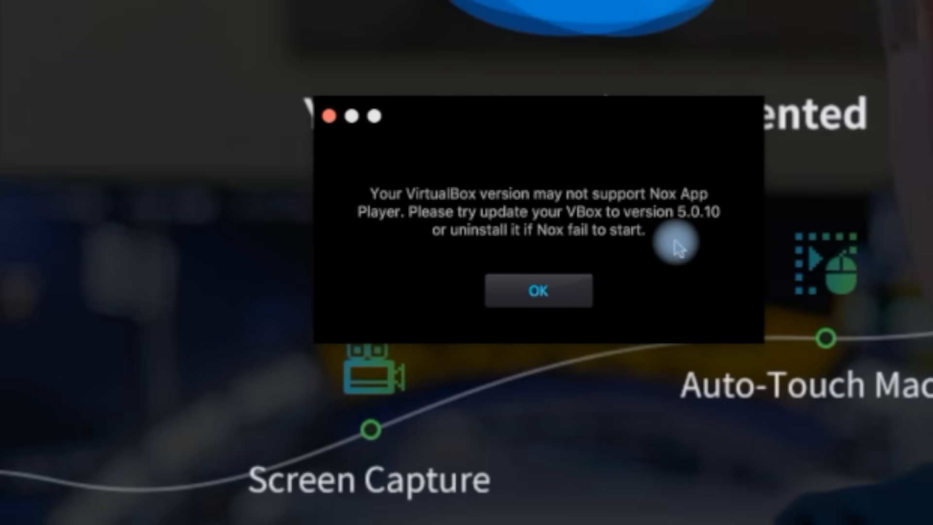
{"action": "left_click", "coordinate": [538, 290]}
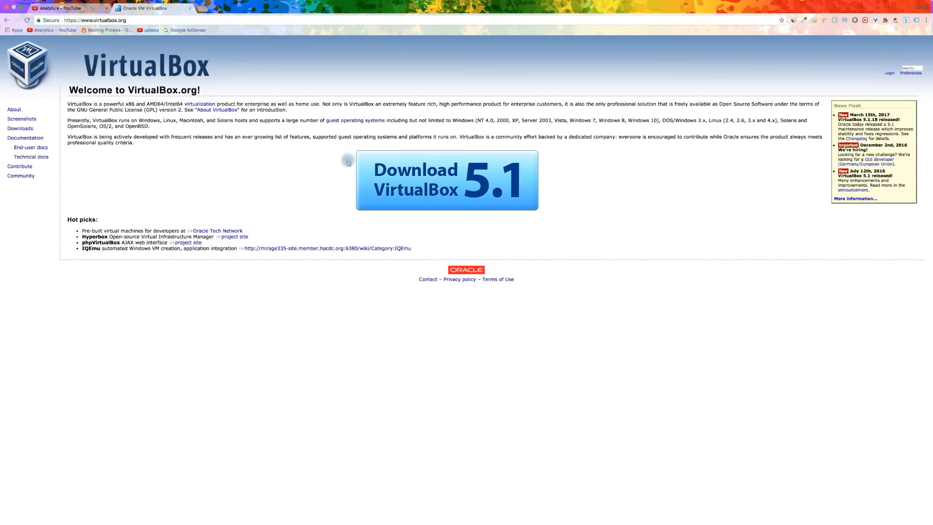
Download VirtualBox 5.1 for OS X hosts from virtualbox.org.
{"action": "left_click", "coordinate": [446, 180]}
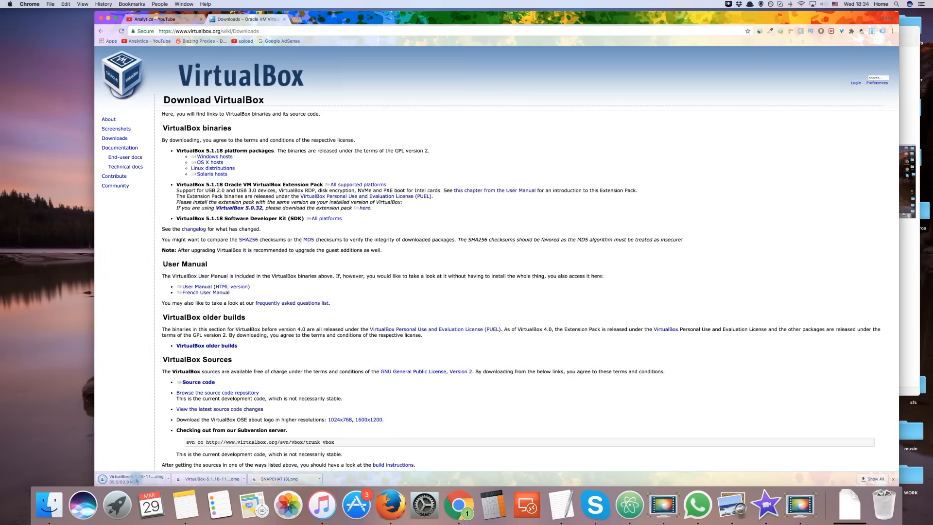
{"action": "left_click", "coordinate": [134, 478]}
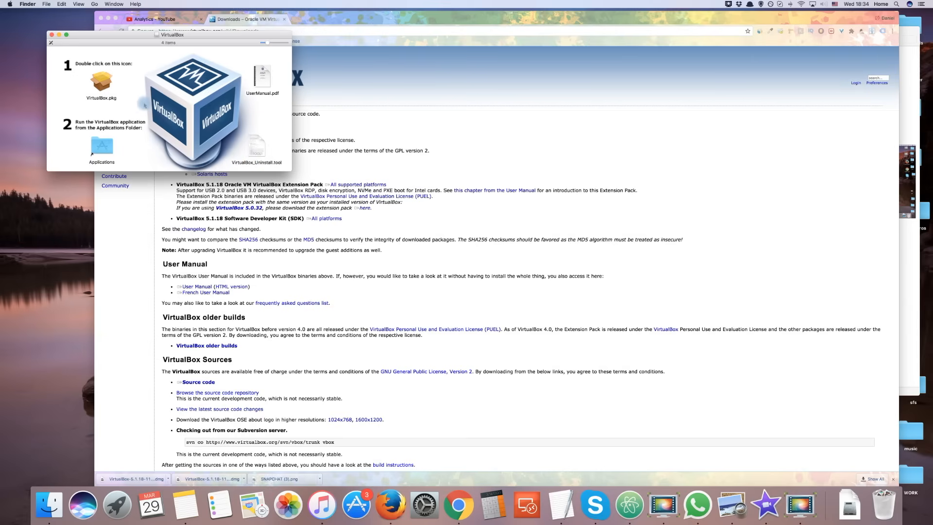
Run VirtualBox.pkg and complete the standard Oracle VM VirtualBox installation.
{"action": "left_click", "coordinate": [102, 81]}
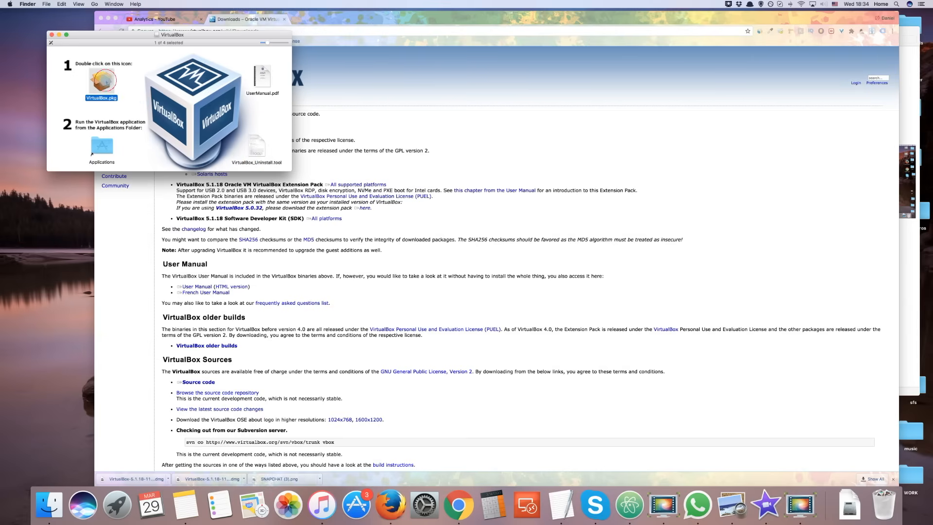
{"action": "double_click", "coordinate": [101, 80]}
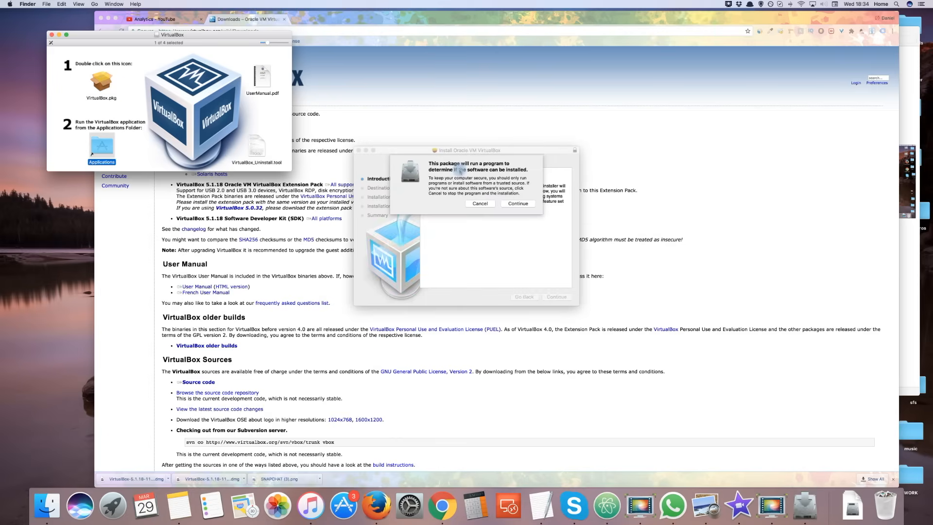
{"action": "left_click", "coordinate": [517, 203]}
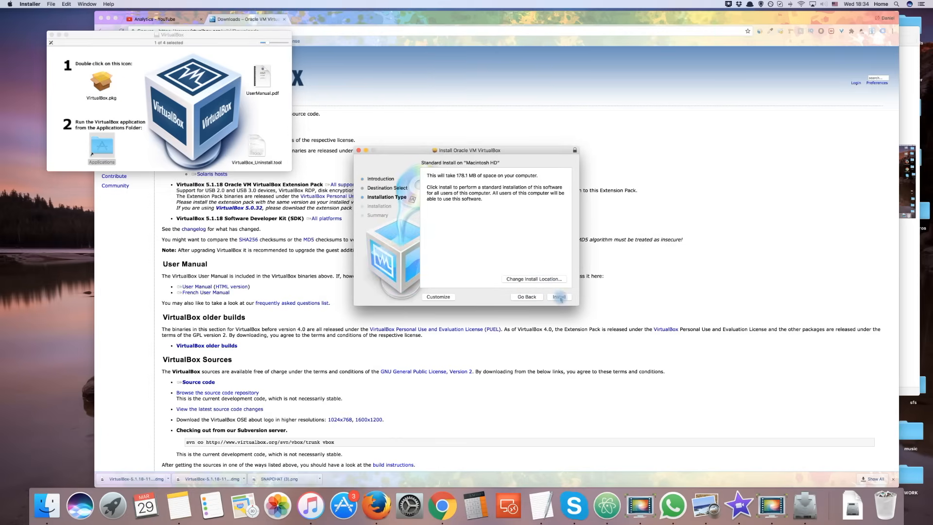
{"action": "left_click", "coordinate": [558, 296]}
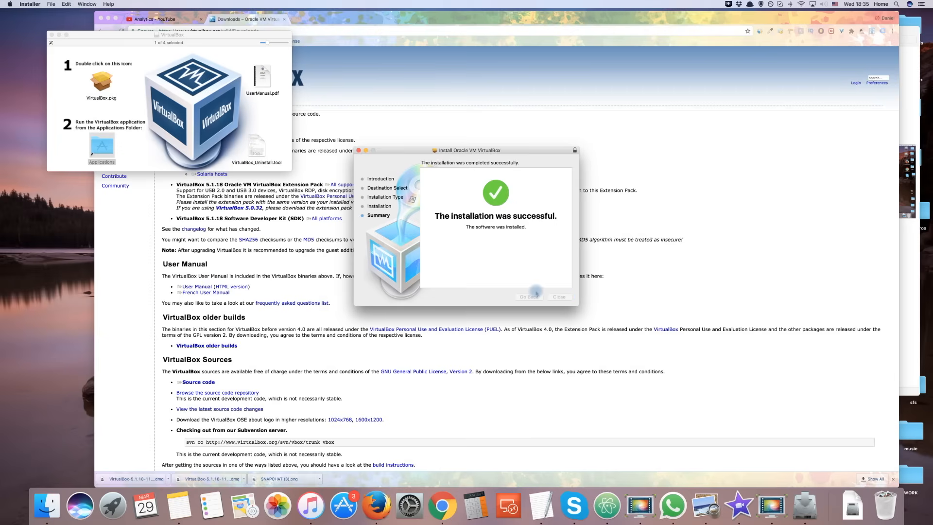
{"action": "type", "text": "n"}
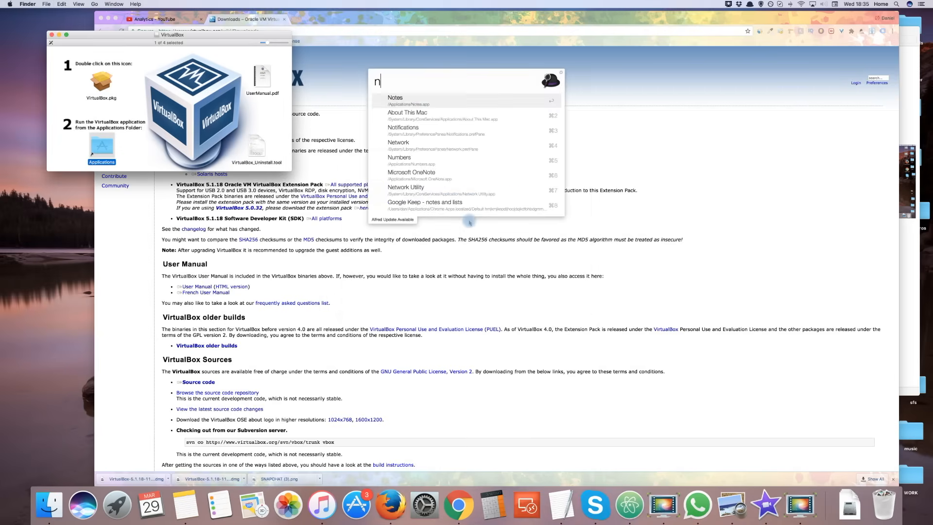
Search Alfred for nox and relaunch Nox App Player.
{"action": "type", "text": "ox"}
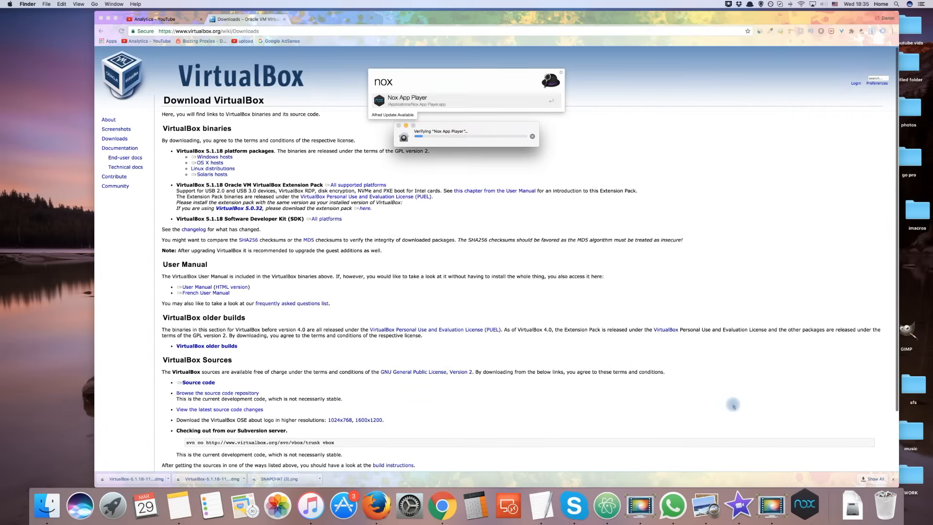
{"action": "mouse_move", "coordinate": [515, 173]}
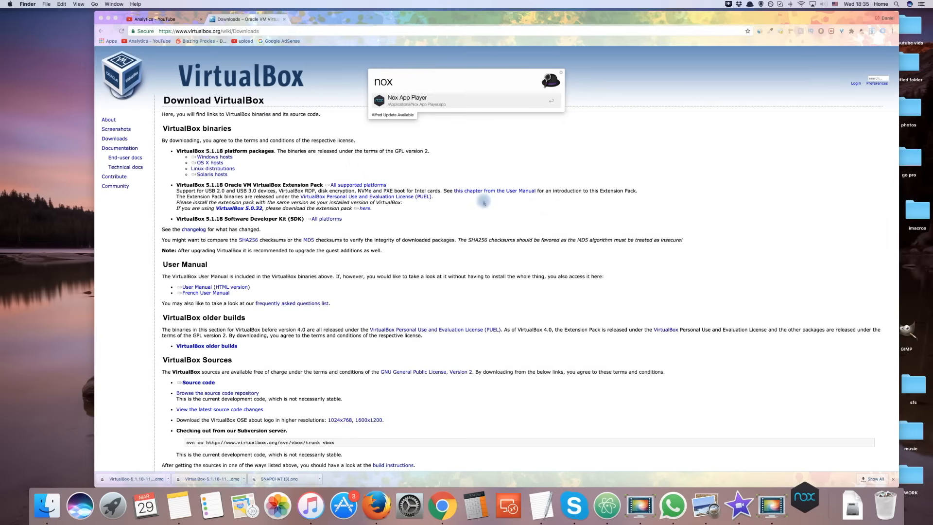
{"action": "left_click", "coordinate": [406, 100]}
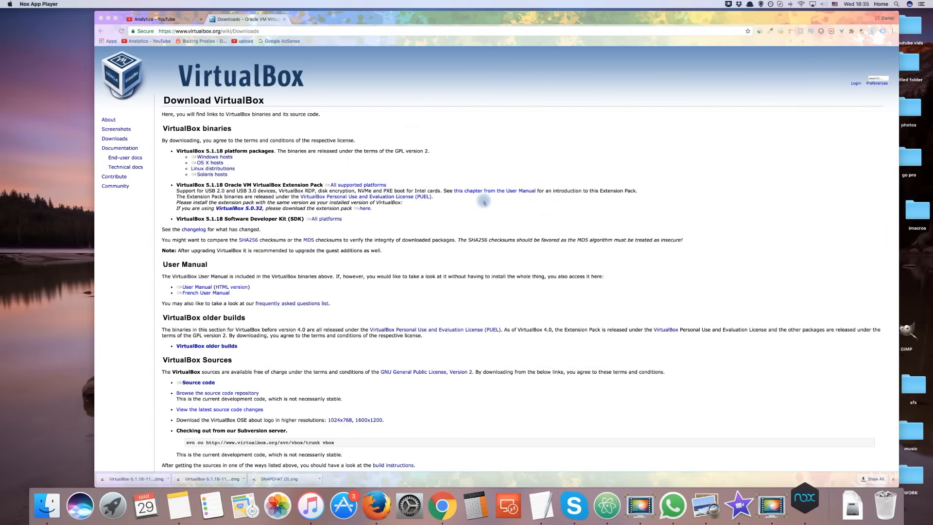
Add an existing Google account with backup and news offers turned off.
{"action": "left_click", "coordinate": [804, 505]}
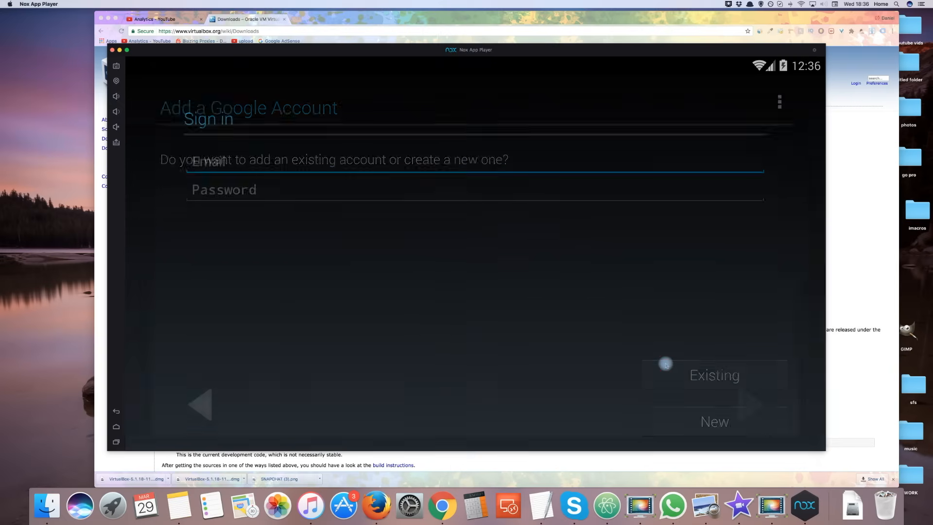
{"action": "left_click", "coordinate": [715, 375]}
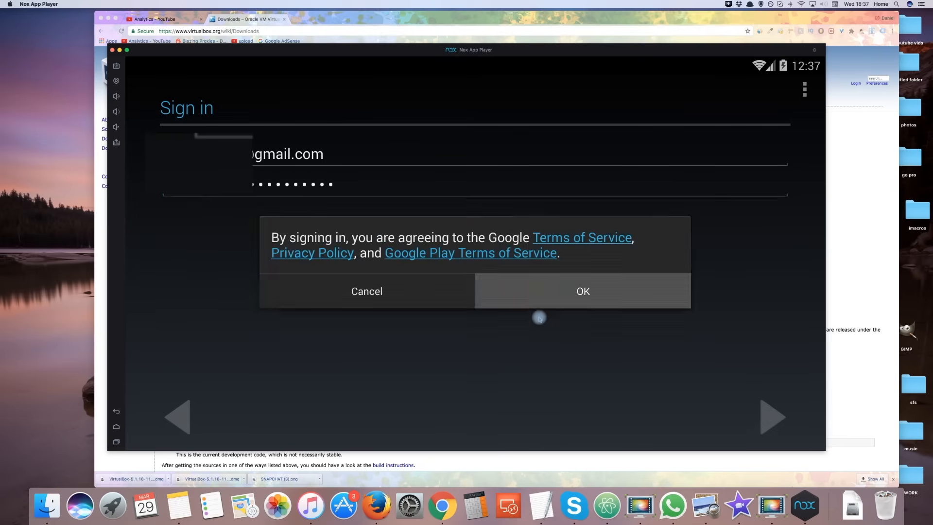
{"action": "left_click", "coordinate": [582, 291]}
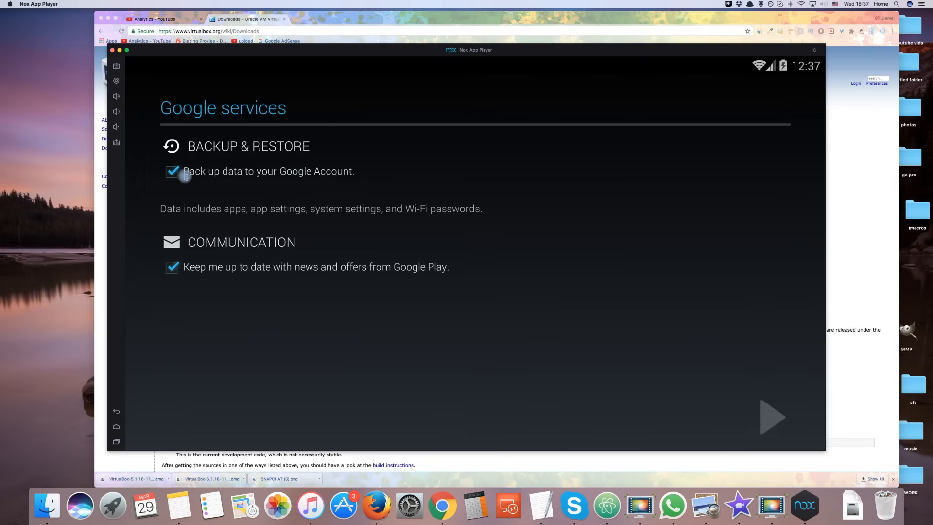
{"action": "left_click", "coordinate": [172, 171]}
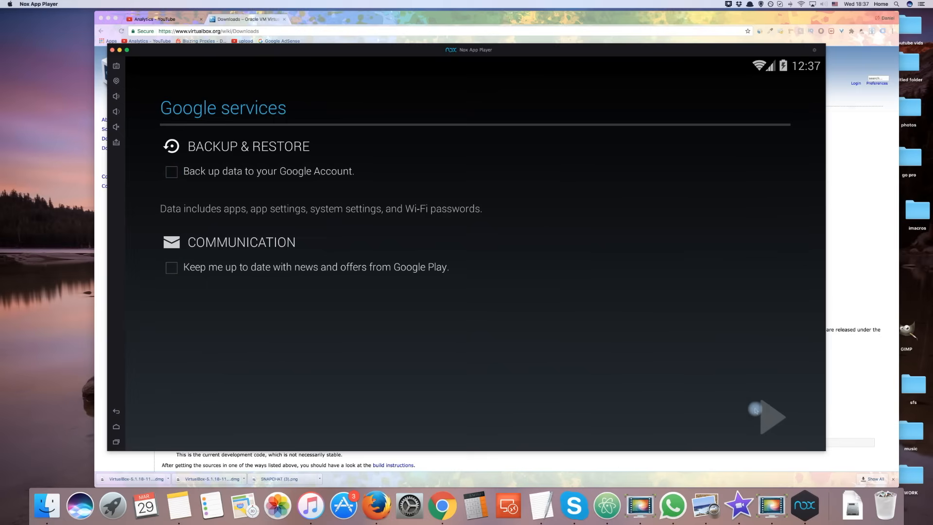
Skip payment info and accept the Google Play Terms of Service to reach the store.
{"action": "left_click", "coordinate": [771, 417]}
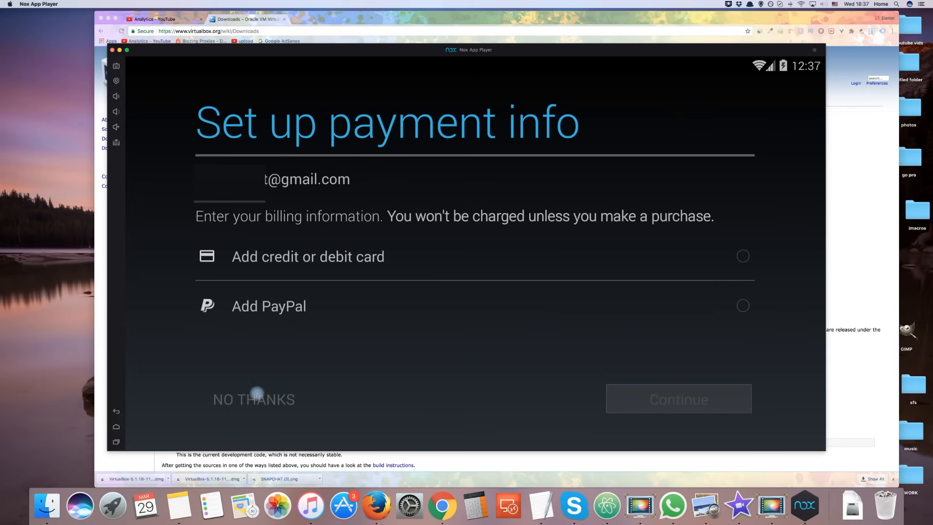
{"action": "left_click", "coordinate": [252, 399]}
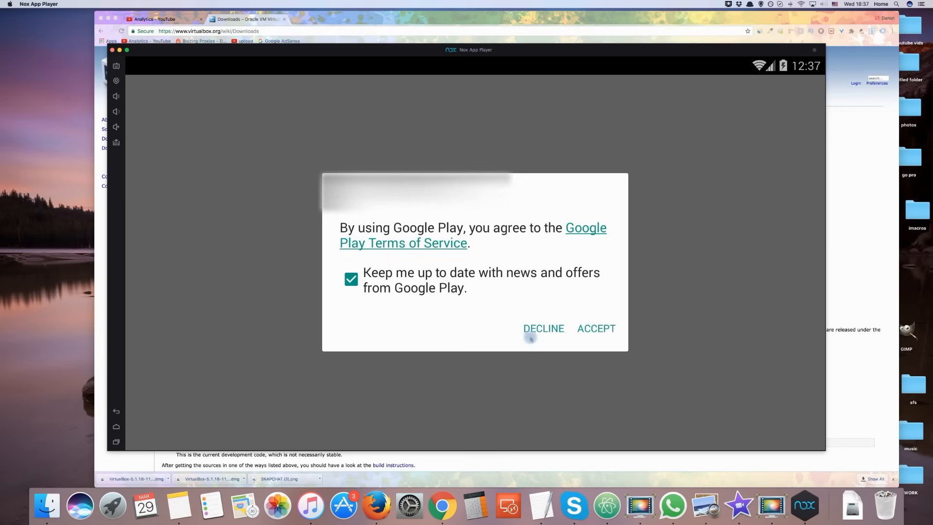
{"action": "left_click", "coordinate": [596, 328]}
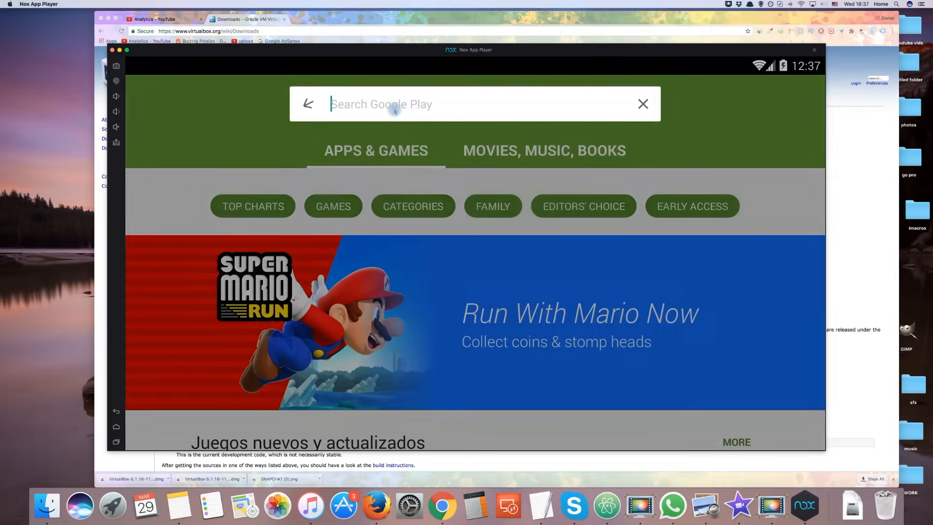
Search Google Play for snapchat and install the Snapchat app.
{"action": "type", "text": "snapchat"}
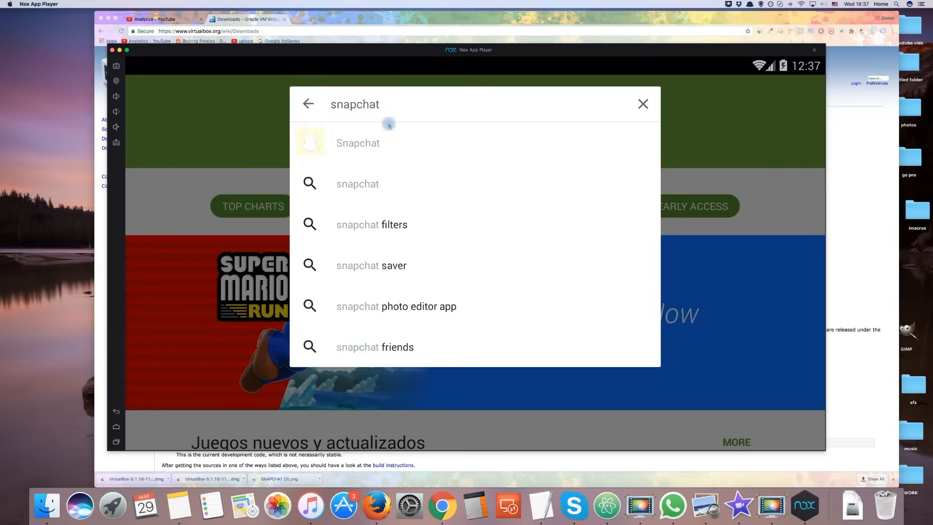
{"action": "left_click", "coordinate": [358, 143]}
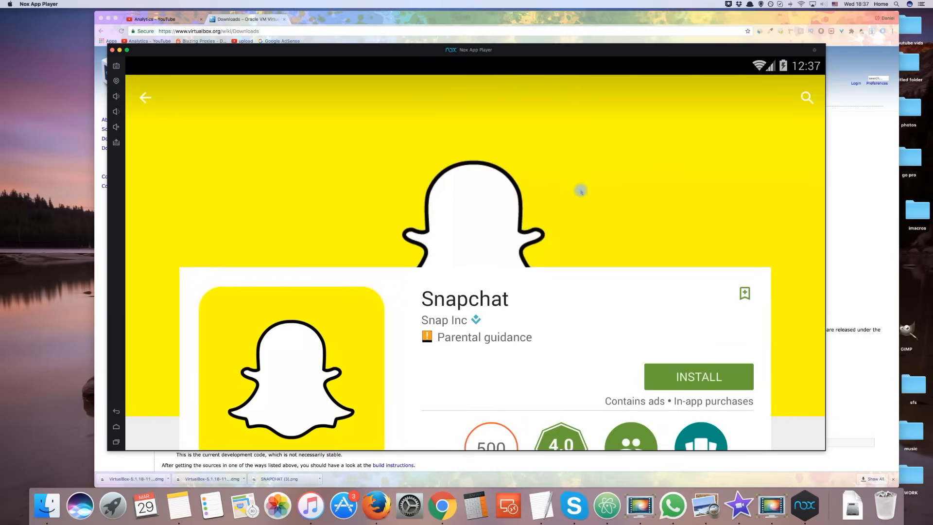
{"action": "left_click", "coordinate": [699, 378]}
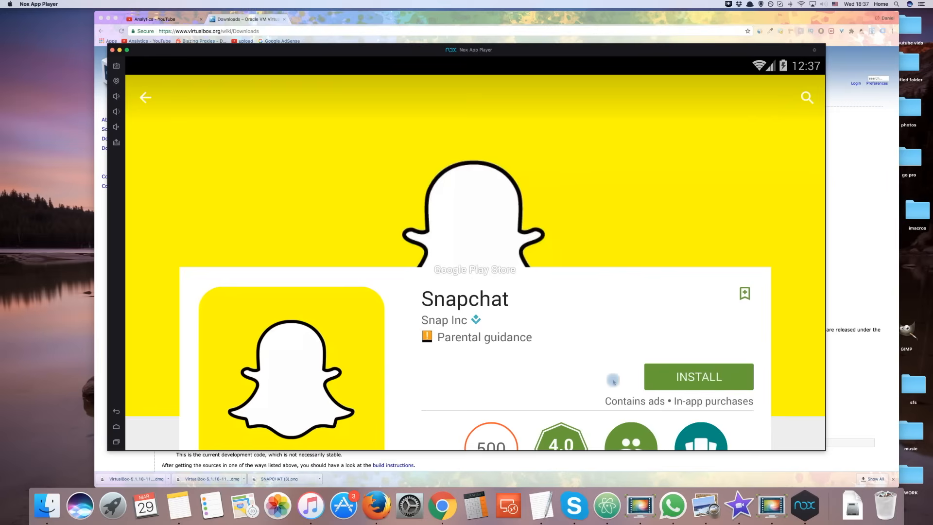
{"action": "left_click", "coordinate": [700, 378]}
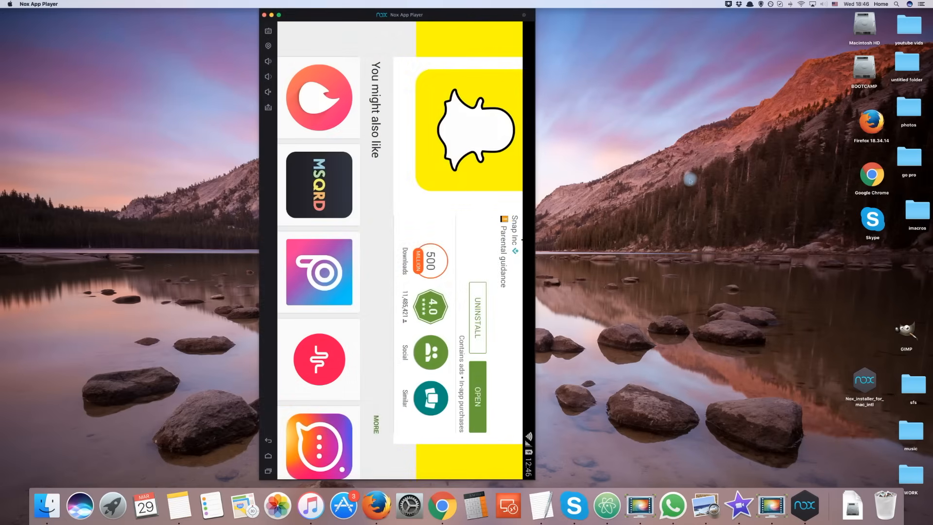
Open Snapchat and log in as foxytechtip, reaching the camera screen.
{"action": "left_click", "coordinate": [475, 393]}
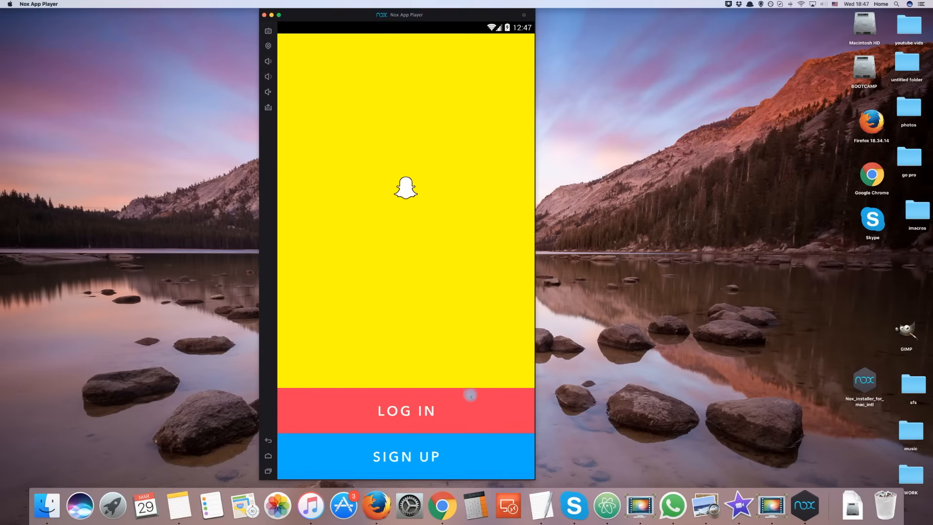
{"action": "left_click", "coordinate": [407, 410]}
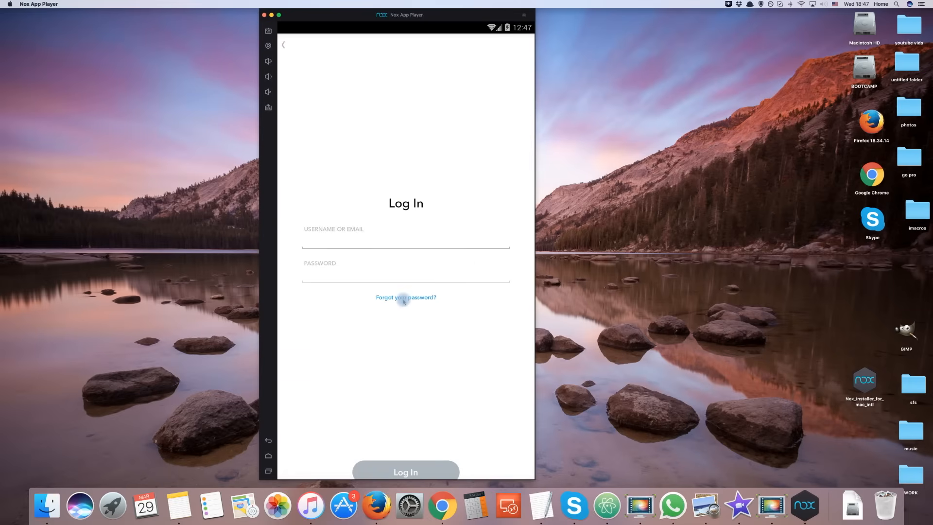
{"action": "type", "text": "foxytechtips"}
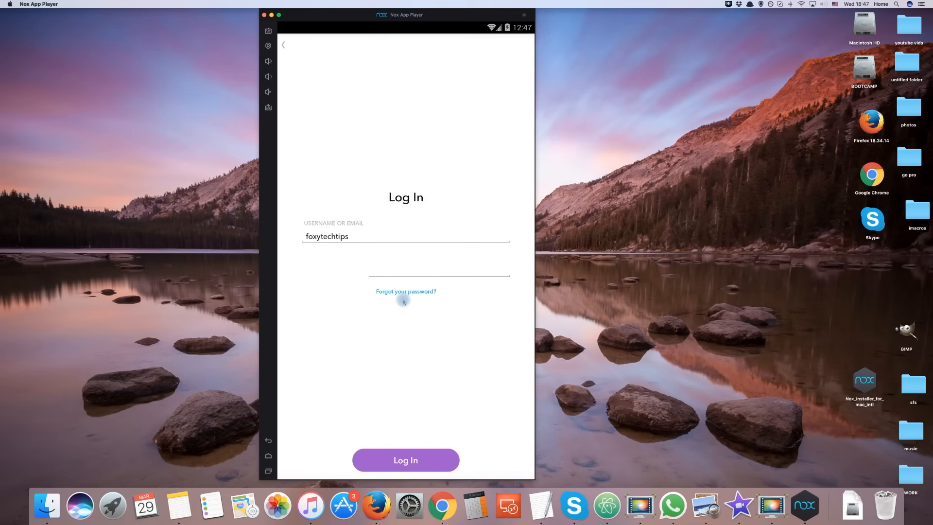
{"action": "left_click", "coordinate": [406, 460]}
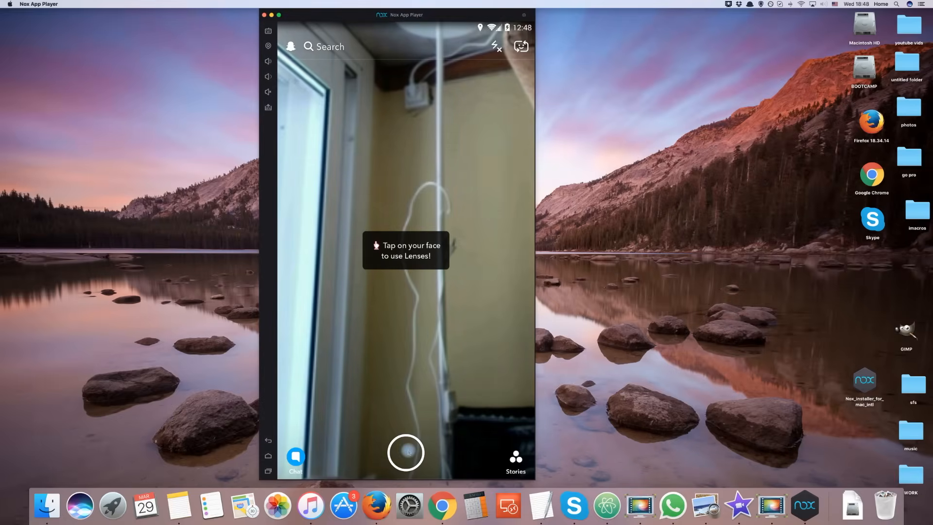
Capture a snap, caption it "please like this", add My Story as recipient and send it.
{"action": "left_click", "coordinate": [405, 452]}
{"action": "type", "text": "please like this"}
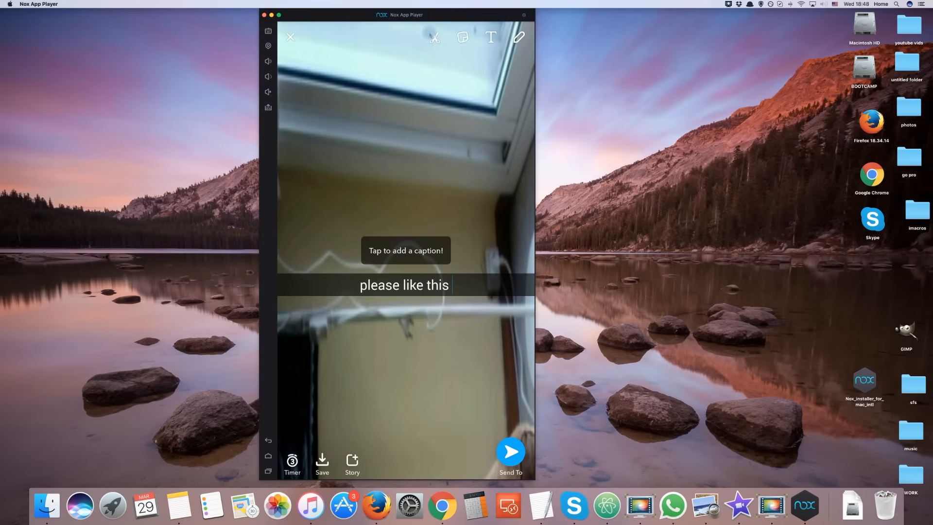
{"action": "type", "text": "video"}
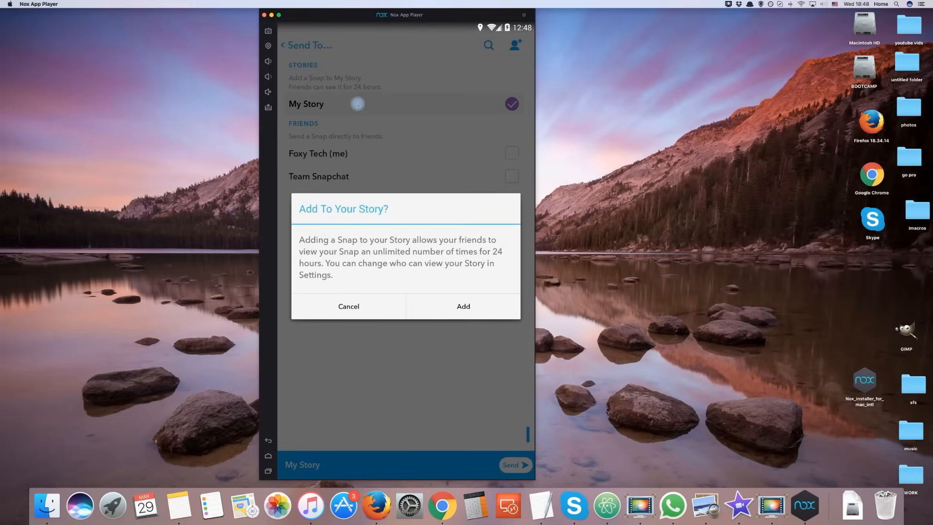
{"action": "left_click", "coordinate": [463, 306]}
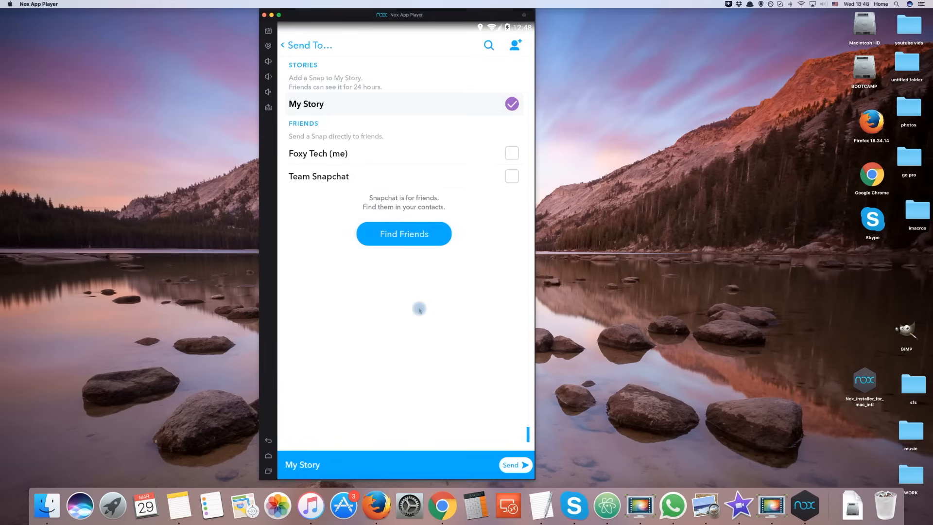
{"action": "left_click", "coordinate": [516, 465]}
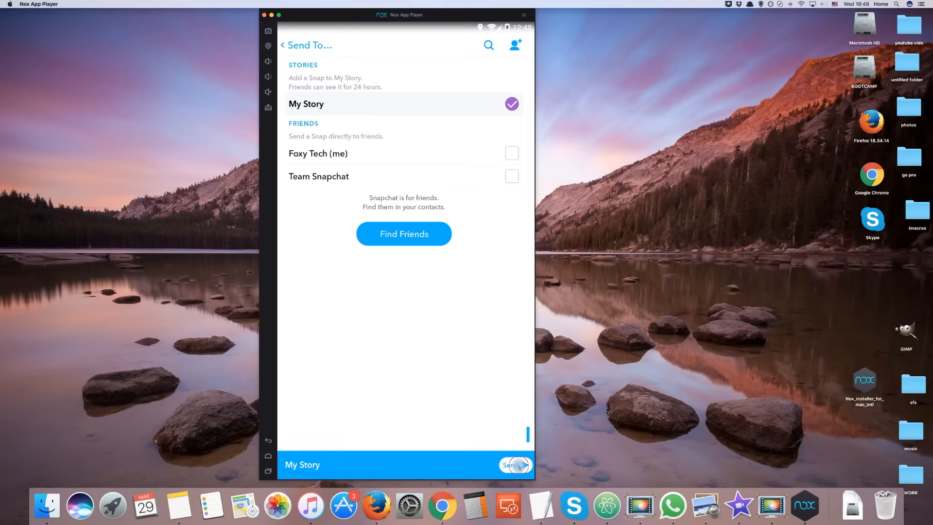
{"action": "left_click", "coordinate": [515, 464]}
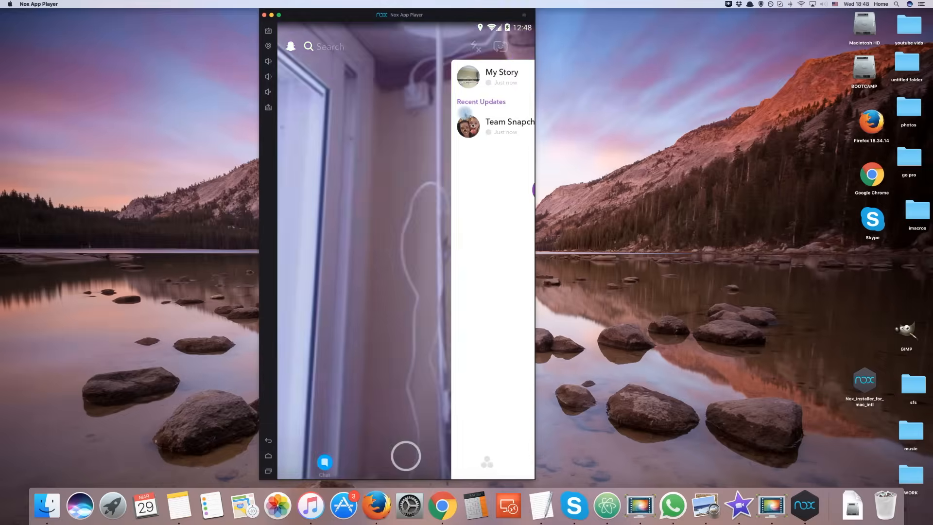
{"action": "left_click", "coordinate": [325, 463]}
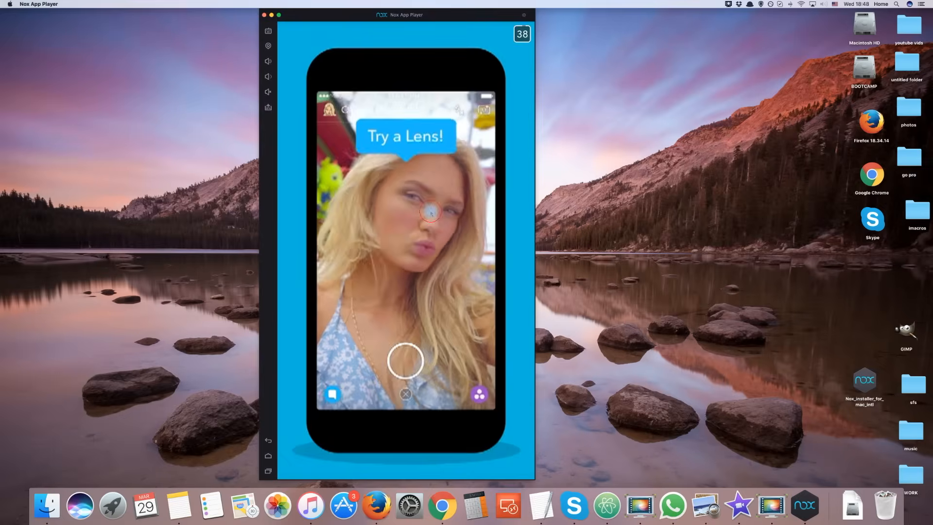
{"action": "left_click", "coordinate": [333, 395]}
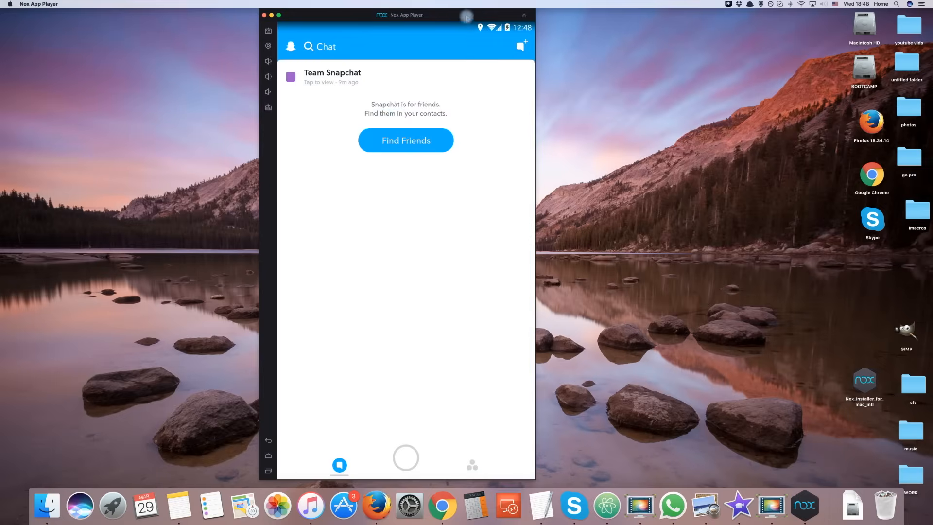
{"action": "left_click", "coordinate": [522, 43]}
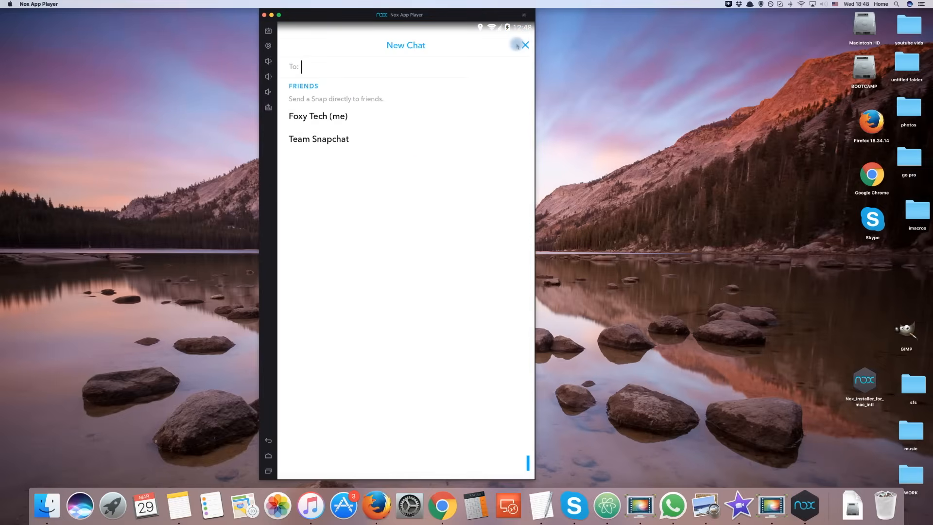
{"action": "mouse_move", "coordinate": [385, 143]}
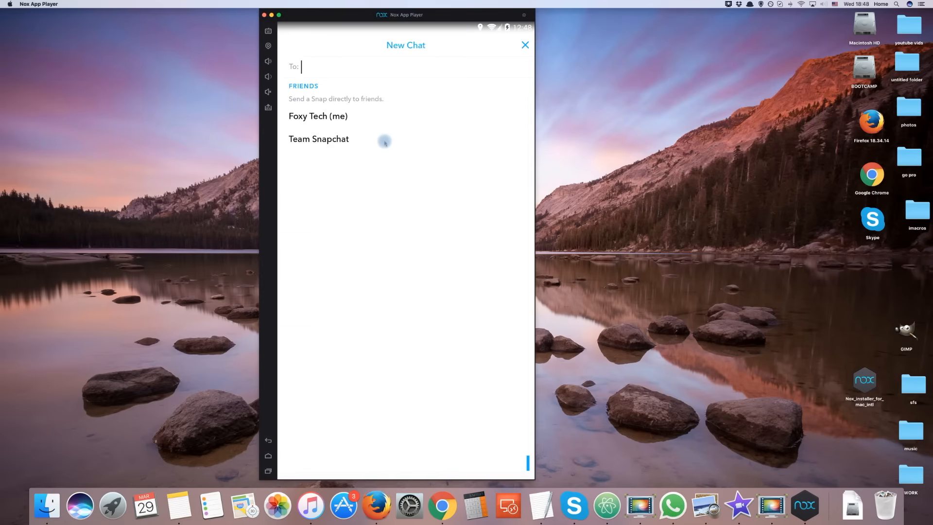
{"action": "left_click", "coordinate": [319, 139]}
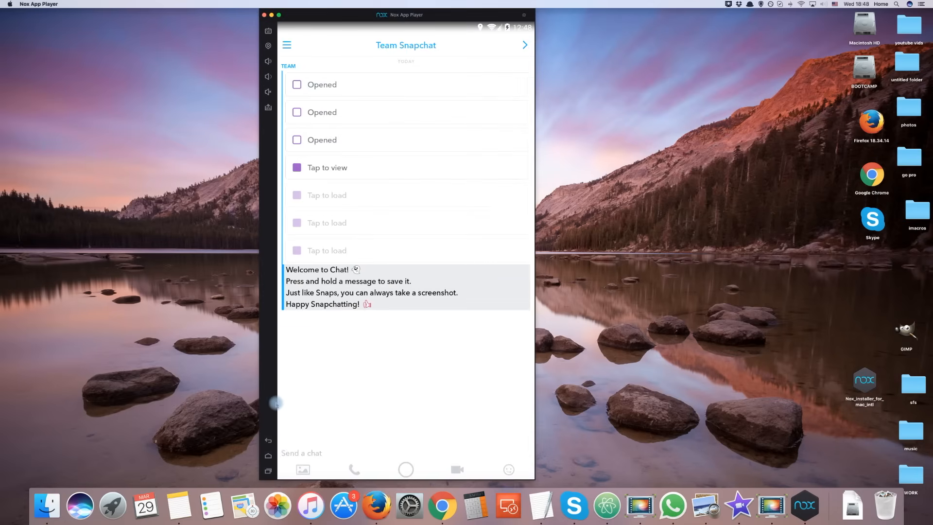
{"action": "type", "text": "snapchat o"}
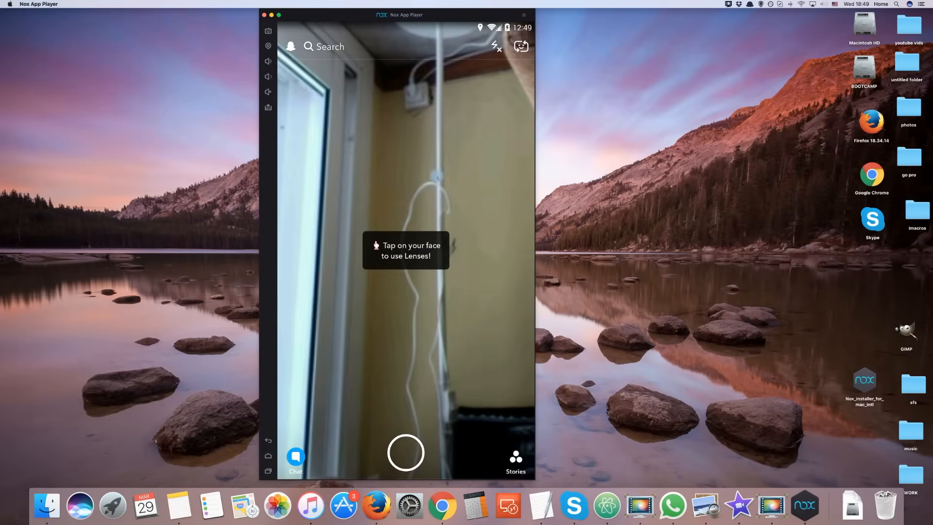
{"action": "mouse_move", "coordinate": [556, 143]}
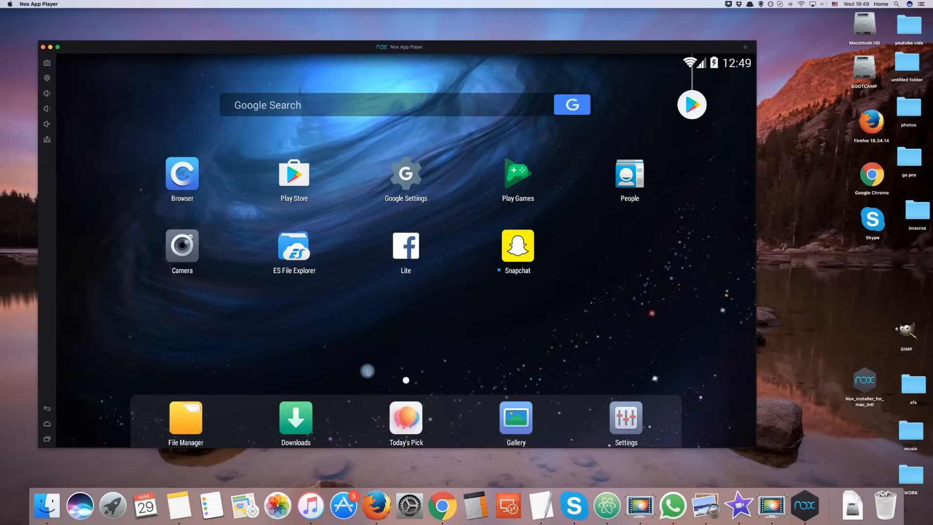
{"action": "mouse_move", "coordinate": [357, 369]}
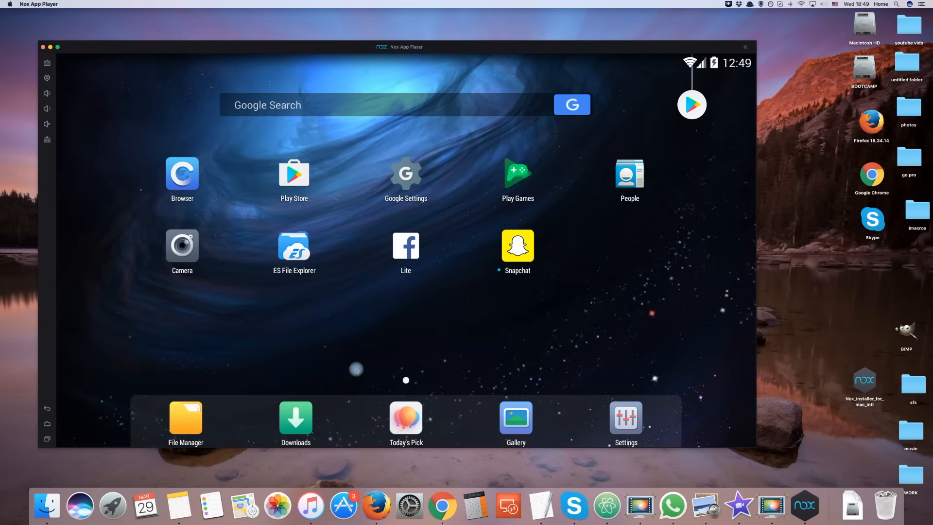
{"action": "mouse_move", "coordinate": [374, 334]}
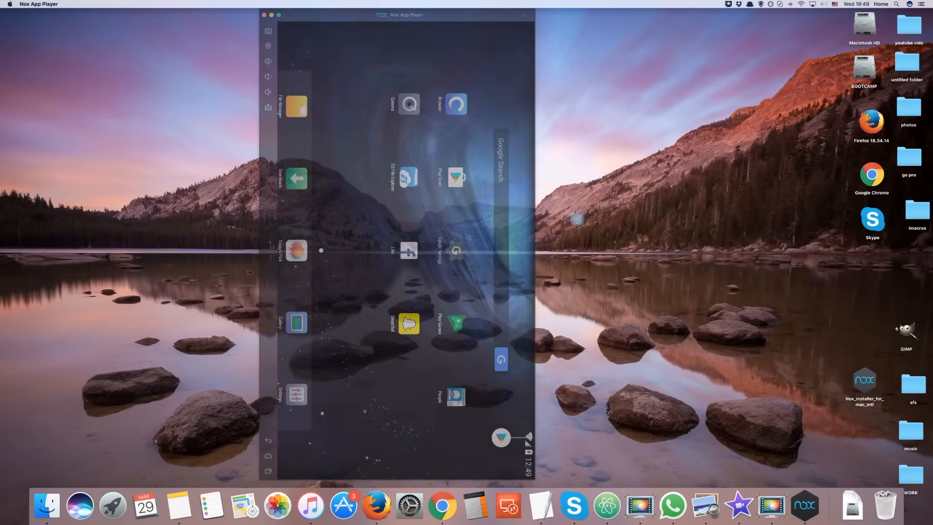
{"action": "left_click", "coordinate": [409, 323]}
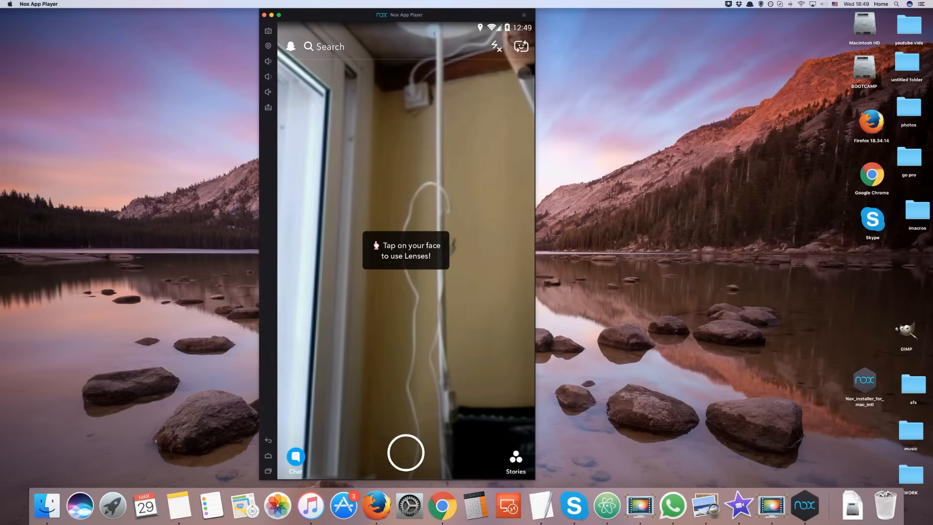